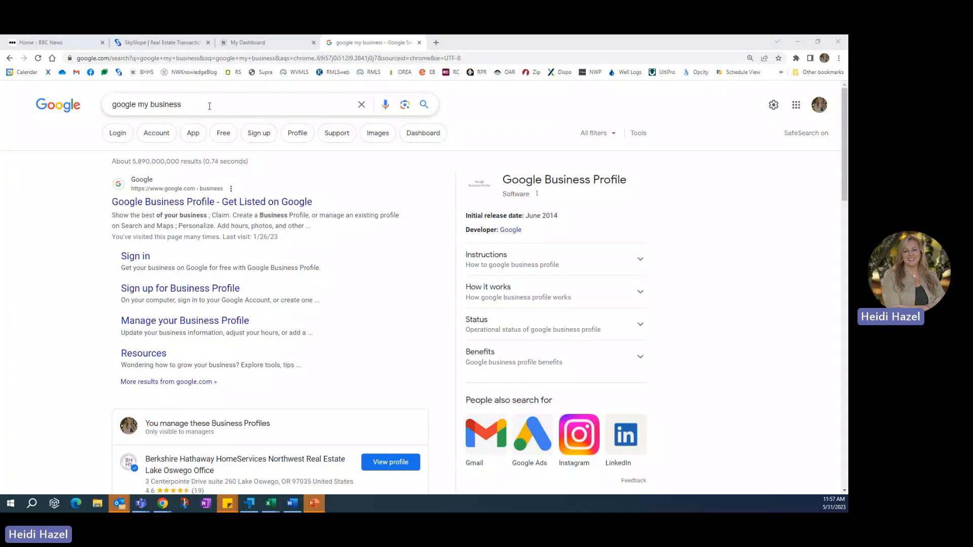
pyautogui.moveTo(167, 205)
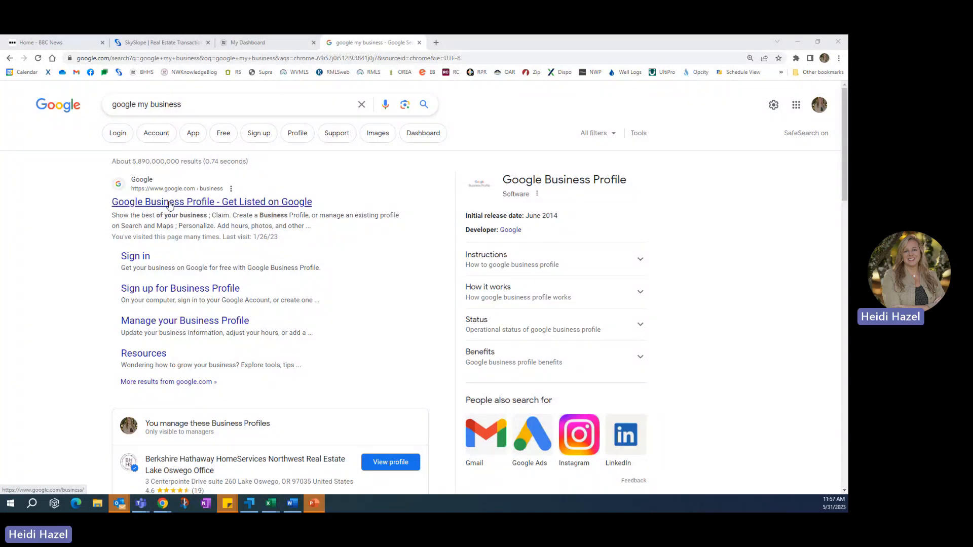
# Go to the Google Business Profile site from the Google search results
pyautogui.click(210, 201)
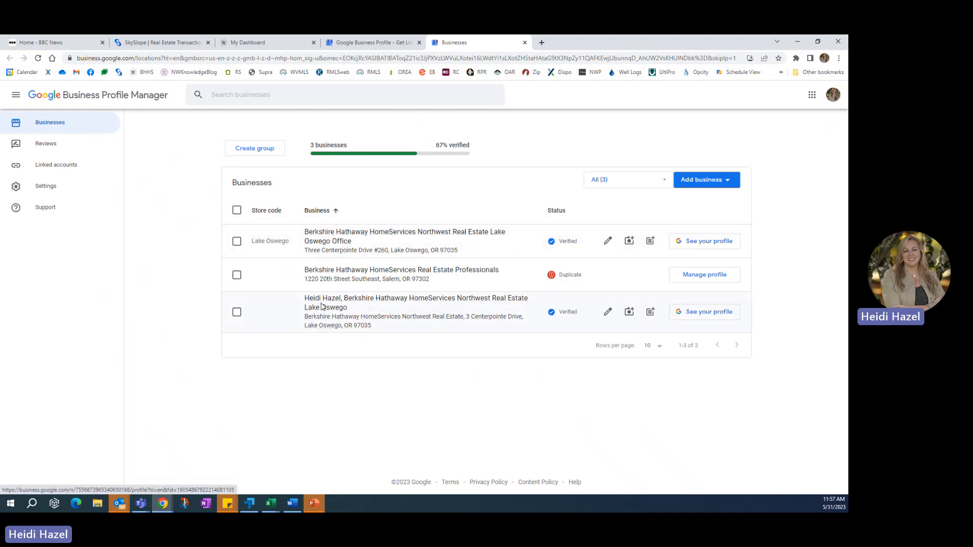
# View the Lake Oswego business profile from the Businesses list
pyautogui.click(415, 302)
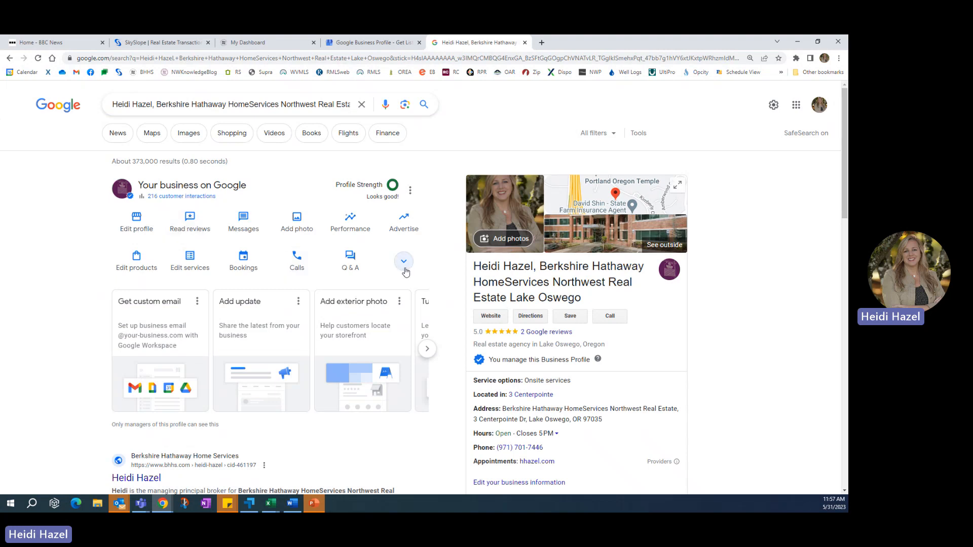
# Expand the profile management panel to reveal more actions
pyautogui.click(403, 261)
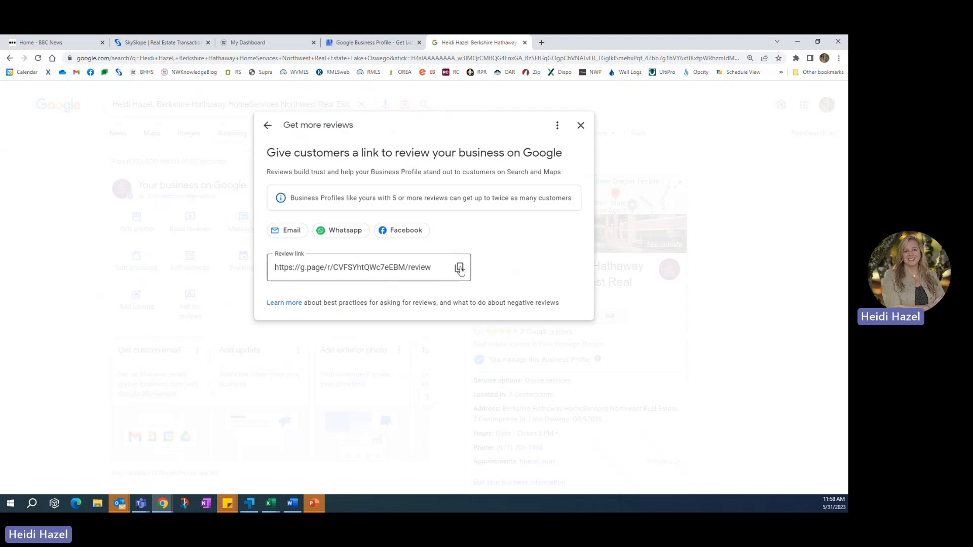
# Copy the customer review link and close the Get more reviews dialog
pyautogui.click(459, 266)
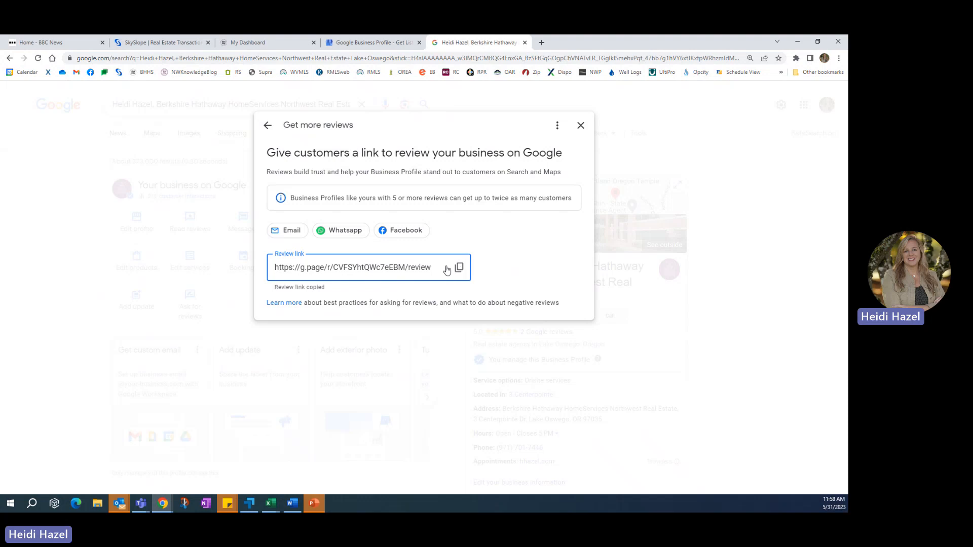
pyautogui.moveTo(352, 284)
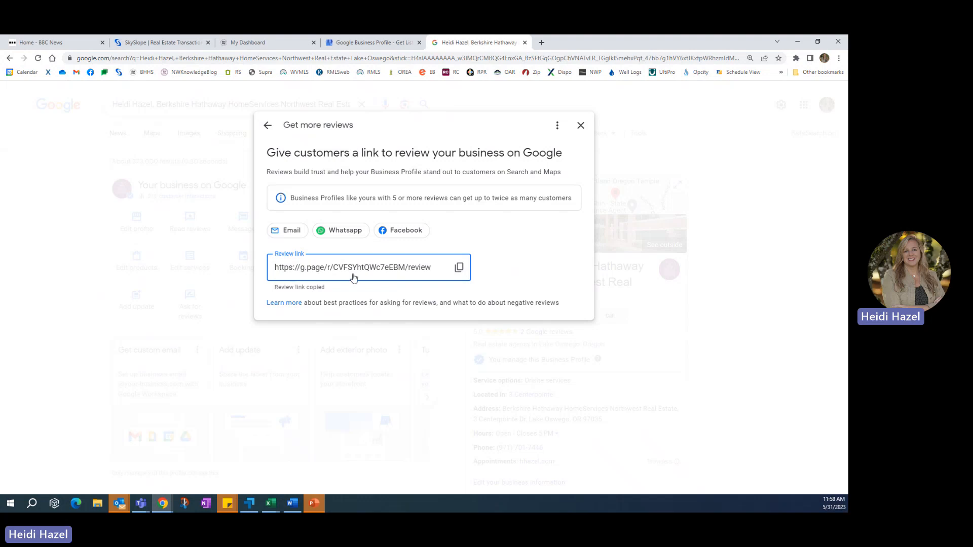
pyautogui.moveTo(367, 272)
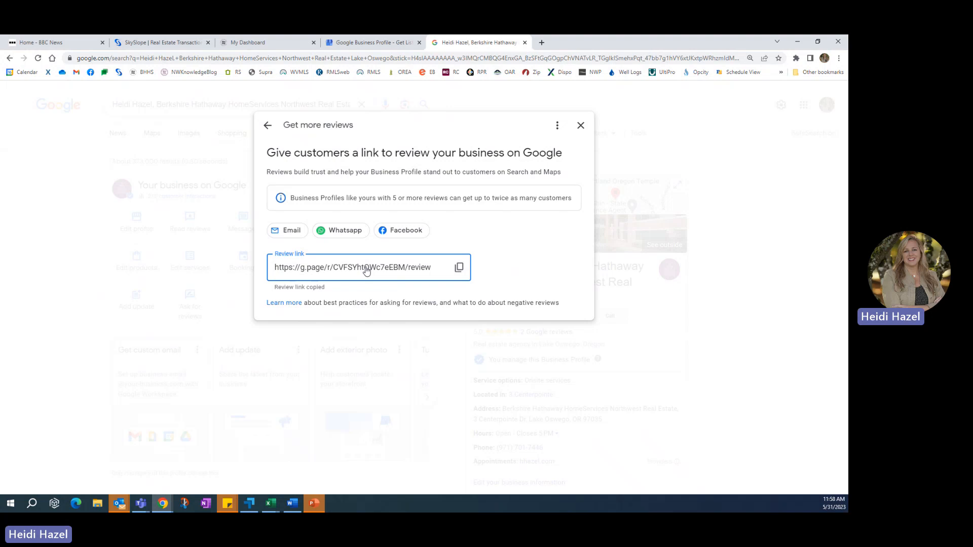
pyautogui.moveTo(365, 275)
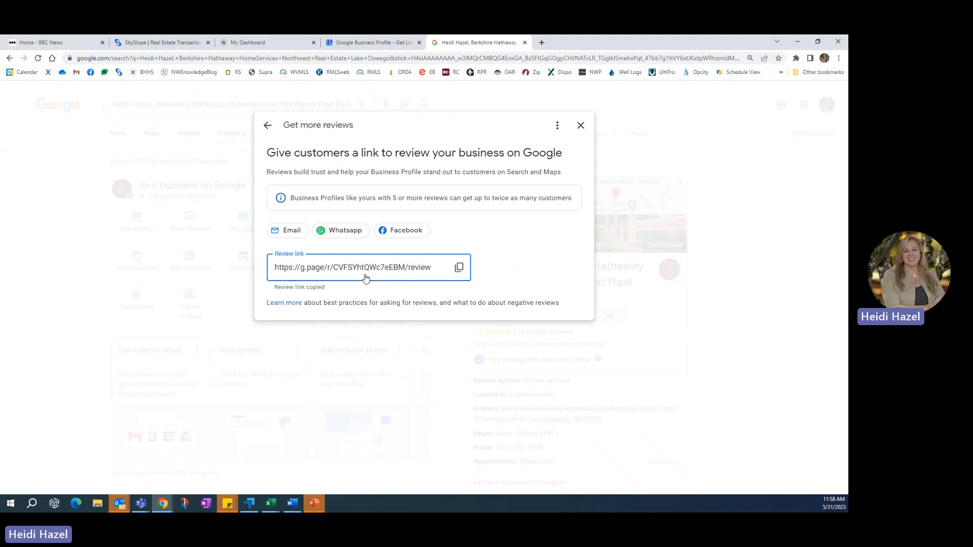
pyautogui.moveTo(371, 275)
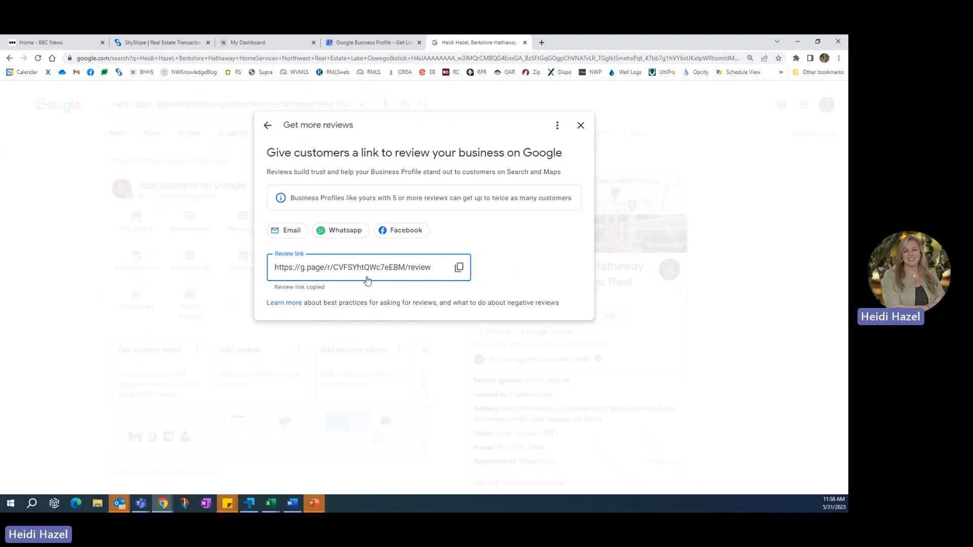
pyautogui.moveTo(364, 282)
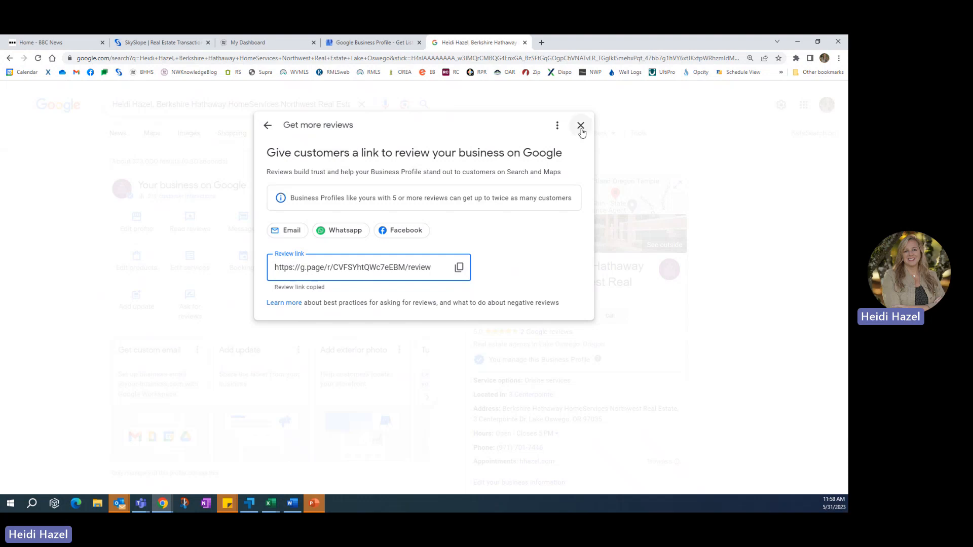
pyautogui.click(579, 126)
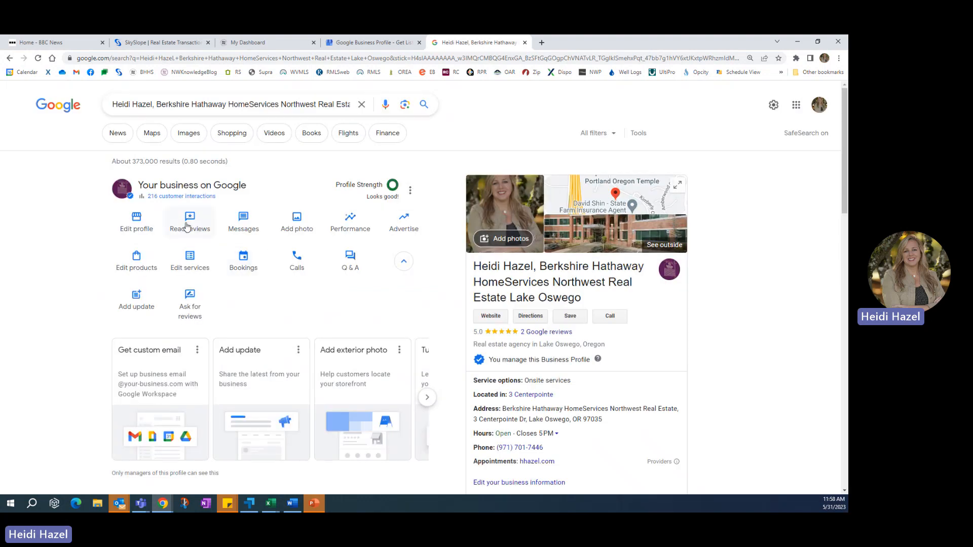
pyautogui.click(189, 221)
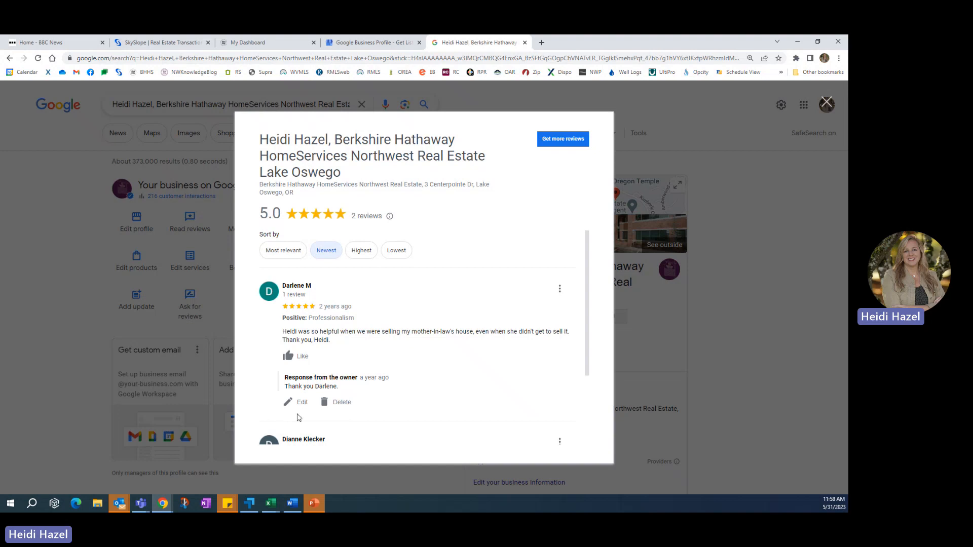
pyautogui.moveTo(308, 399)
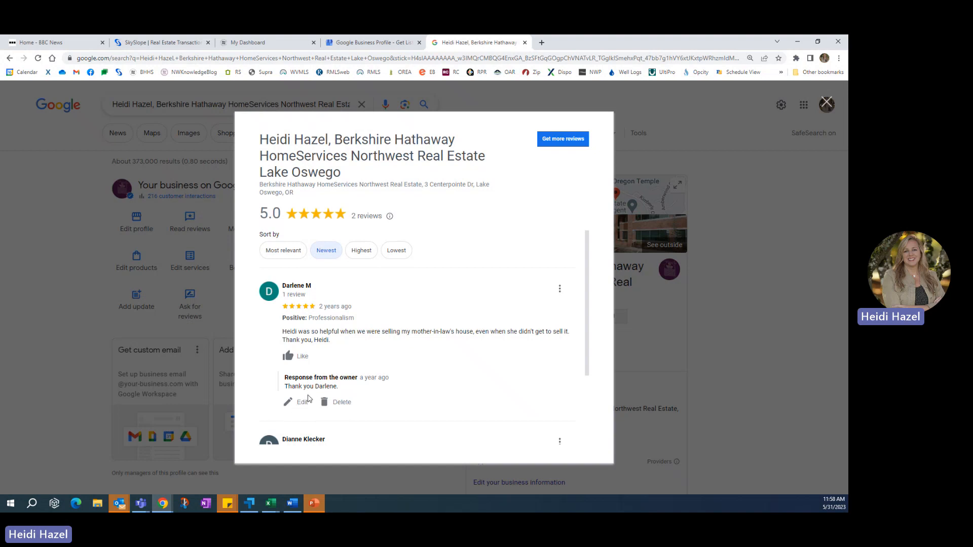
pyautogui.moveTo(333, 424)
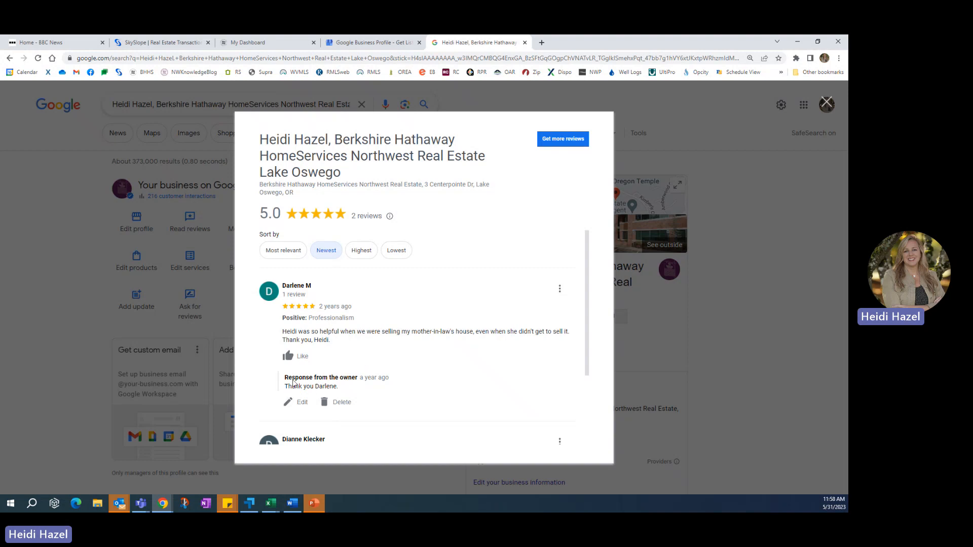
pyautogui.moveTo(304, 328)
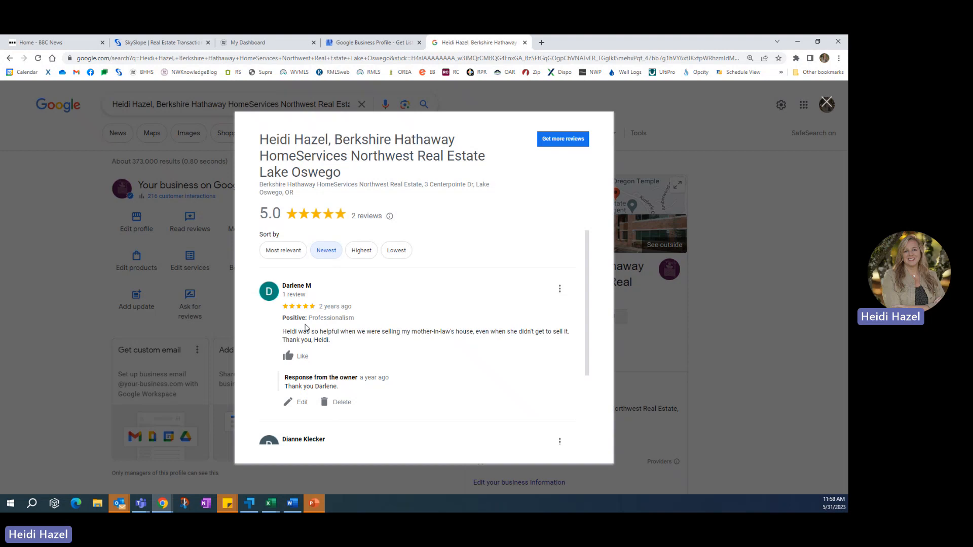
pyautogui.moveTo(76, 290)
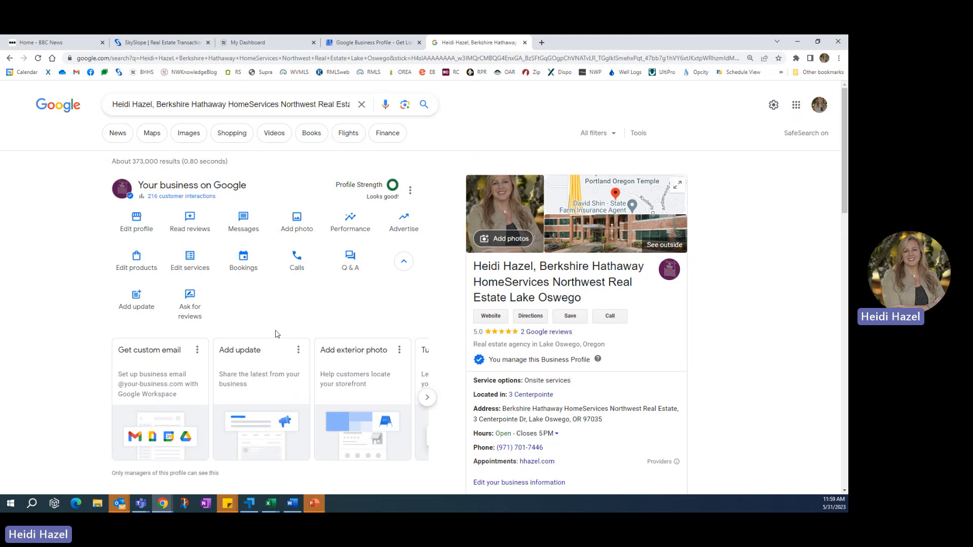
pyautogui.moveTo(280, 321)
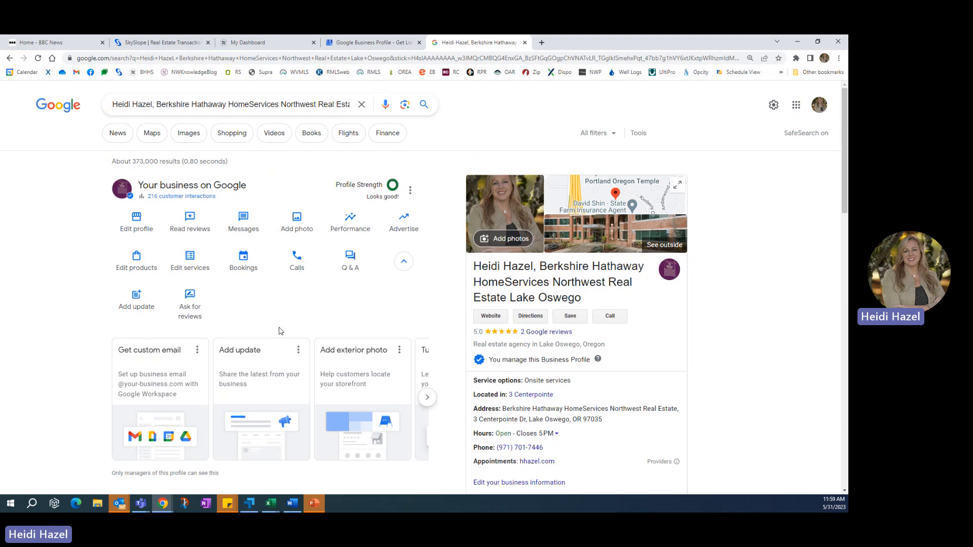
pyautogui.moveTo(213, 364)
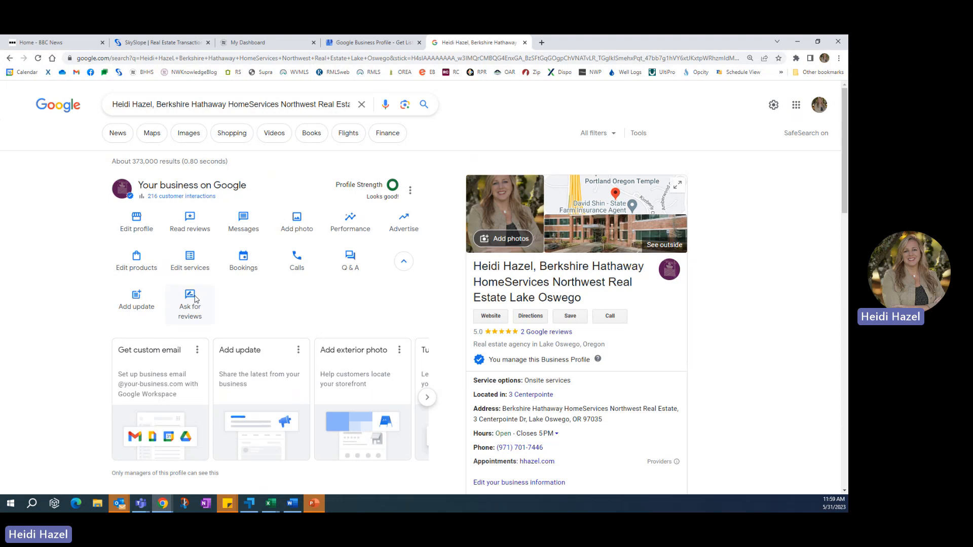
# Reopen 'Ask for reviews' and copy the review link for sharing with clients
pyautogui.click(189, 302)
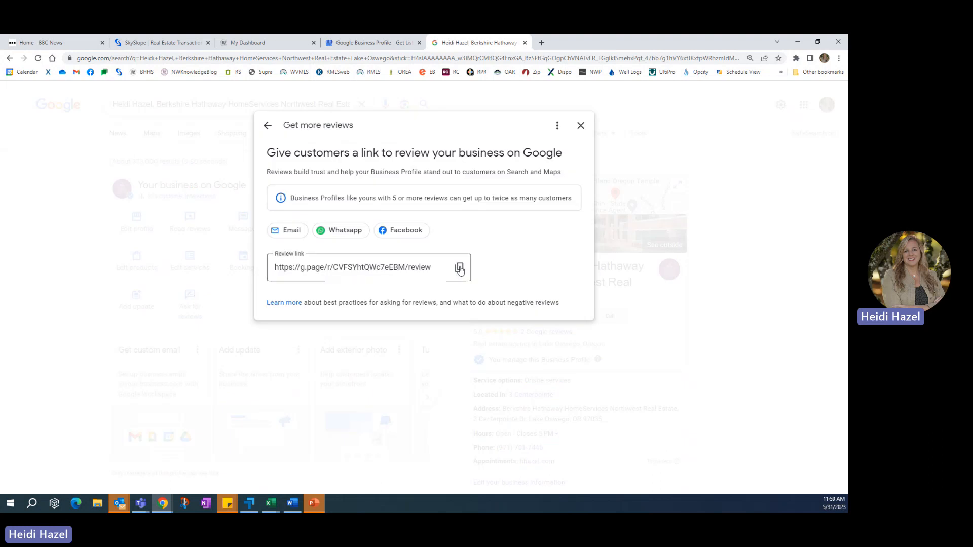
pyautogui.click(458, 267)
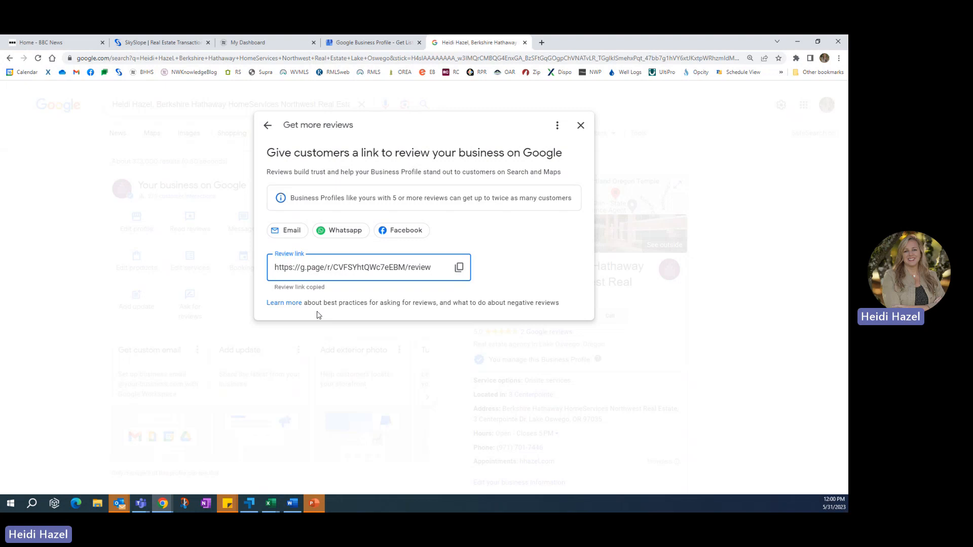
pyautogui.moveTo(318, 298)
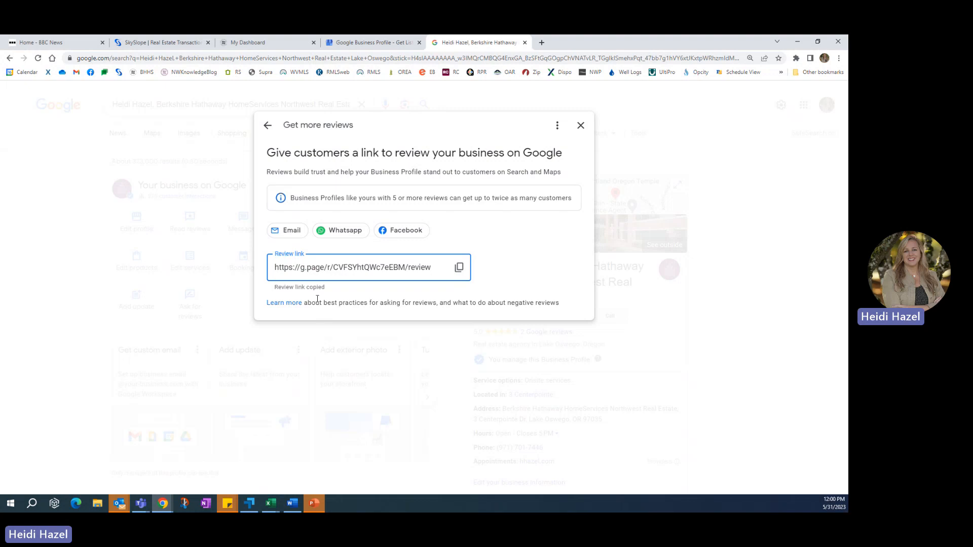